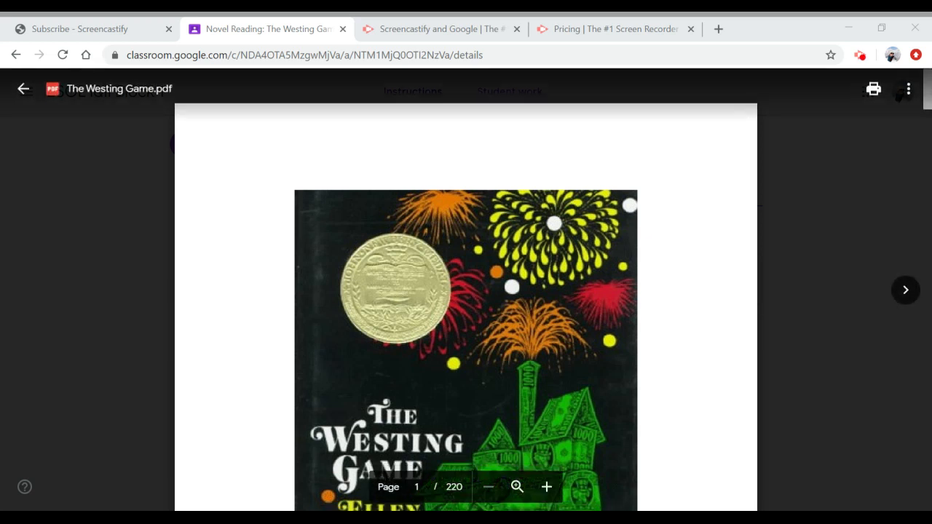
- Read The Westing Game PDF from the cover down to page 3 of Sunset Towers
scroll(down, 3)
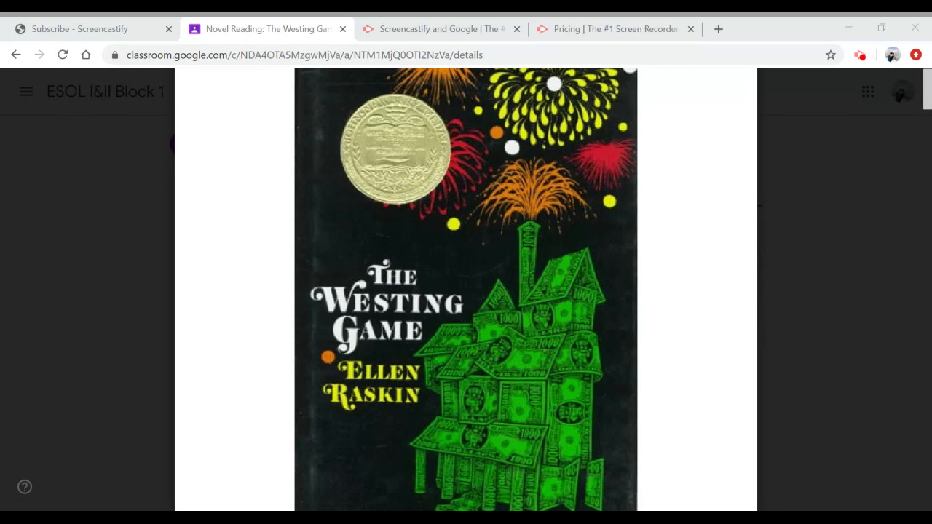
scroll(down, 3)
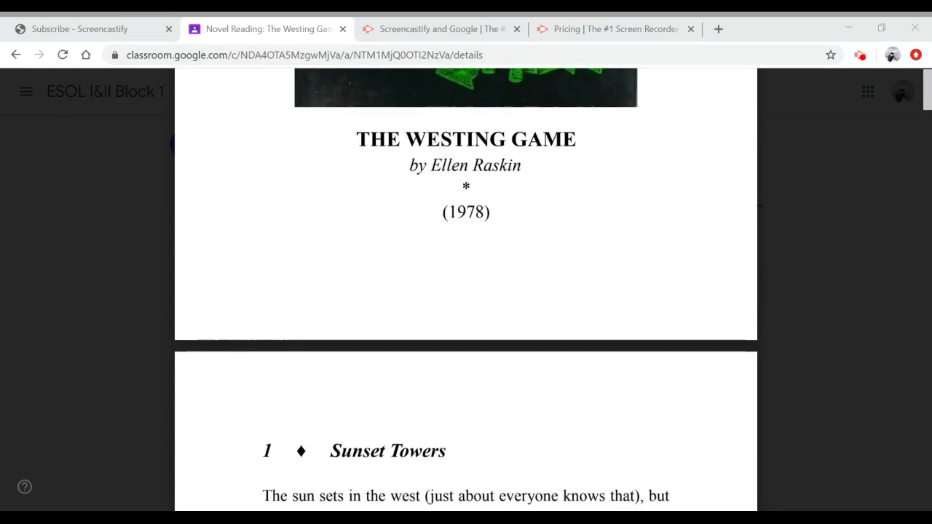
scroll(down, 3)
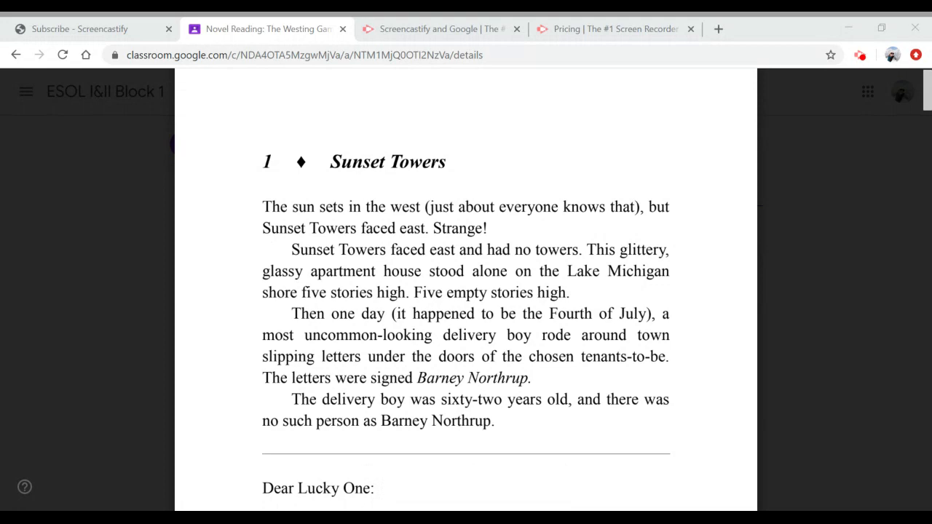
scroll(down, 3)
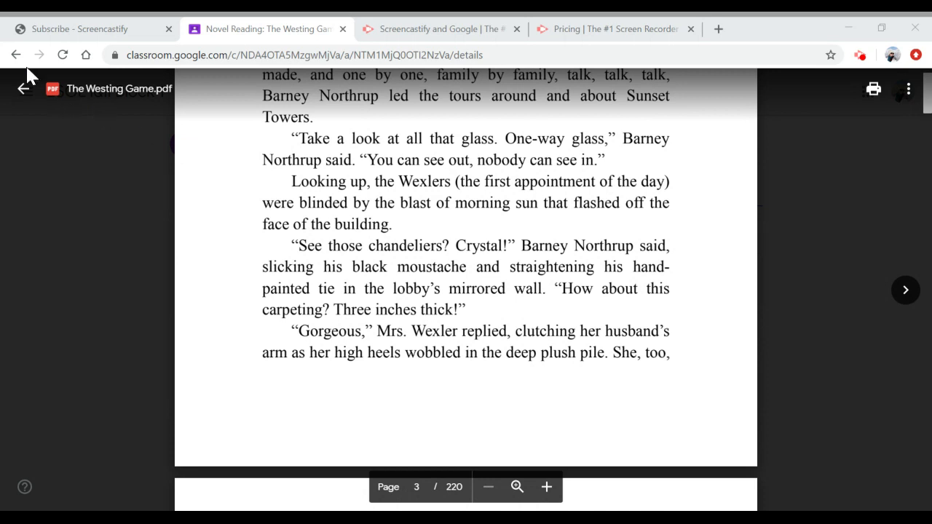
- Return from the novel PDF to the assignment and pick the Grade 5 study guide attachment
click(23, 89)
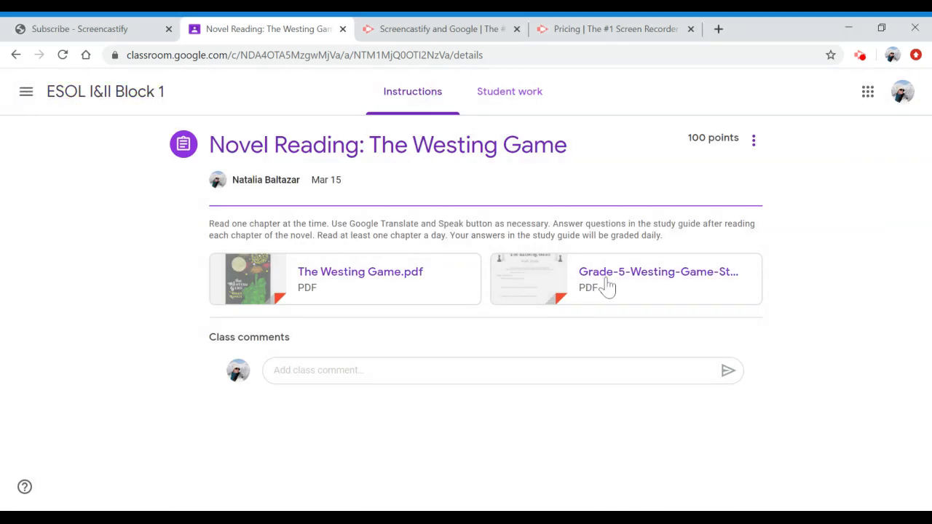
mouse_move(730, 288)
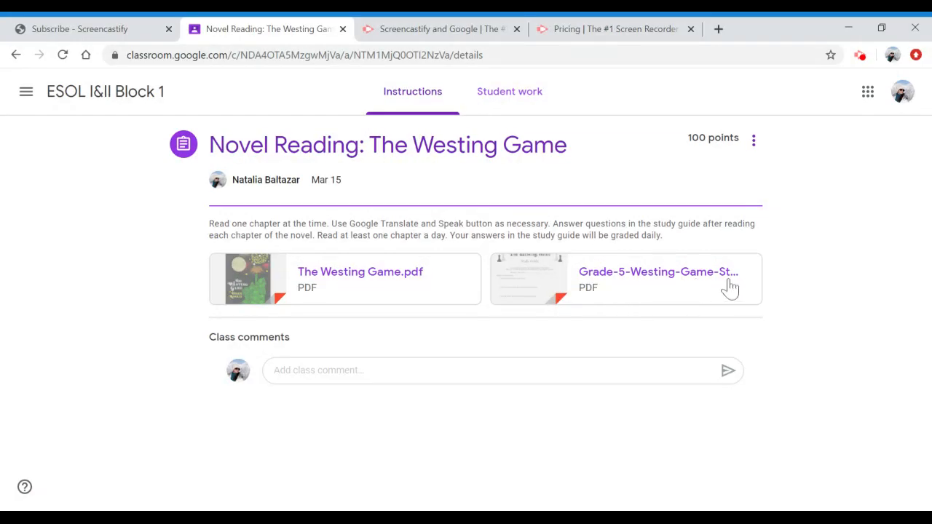
click(658, 280)
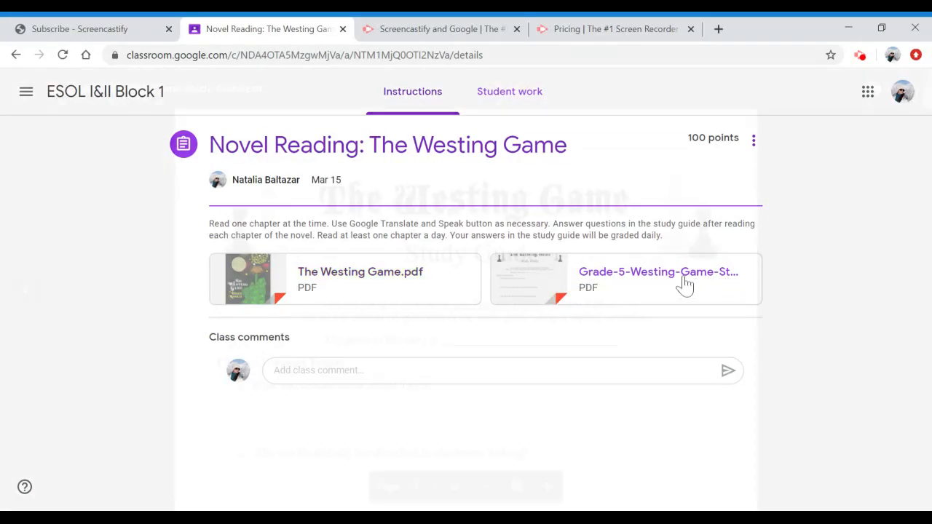
- Review the study guide's Chapter 1 Sunset Towers questions, then leave the viewer
click(658, 279)
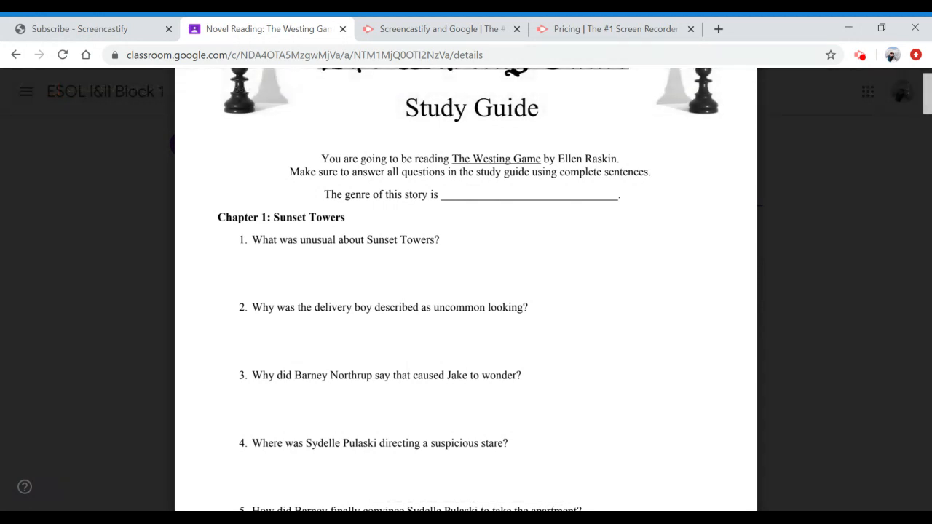
scroll(down, 3)
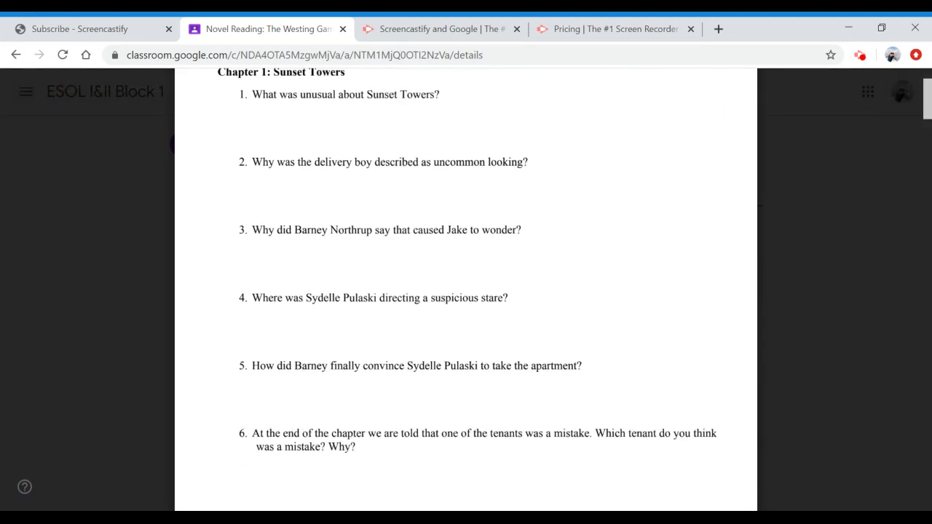
scroll(down, 3)
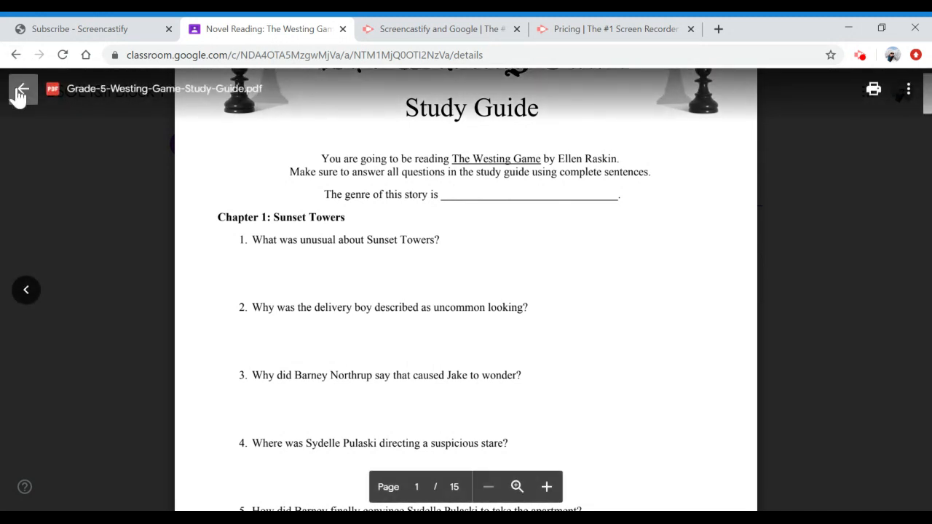
click(20, 91)
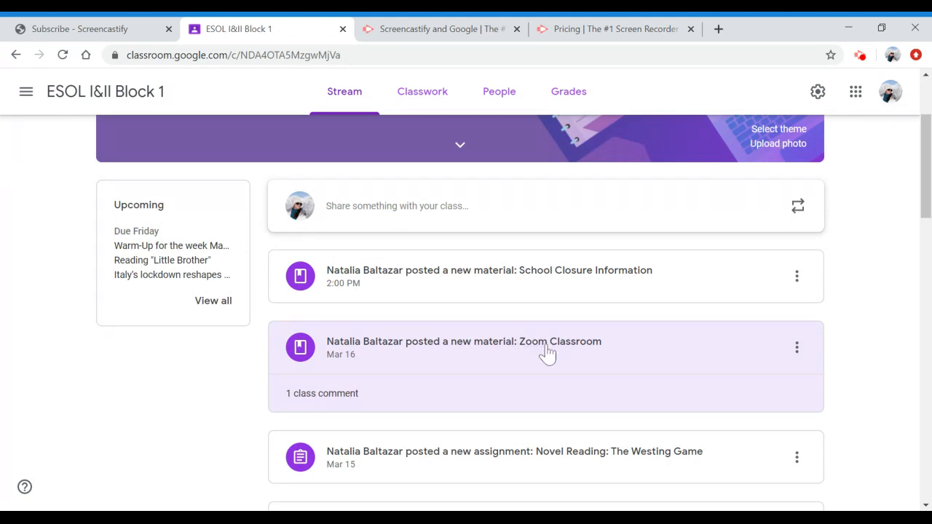
- Bring up the Zoom Classroom material post with its meeting link and class comment
click(463, 341)
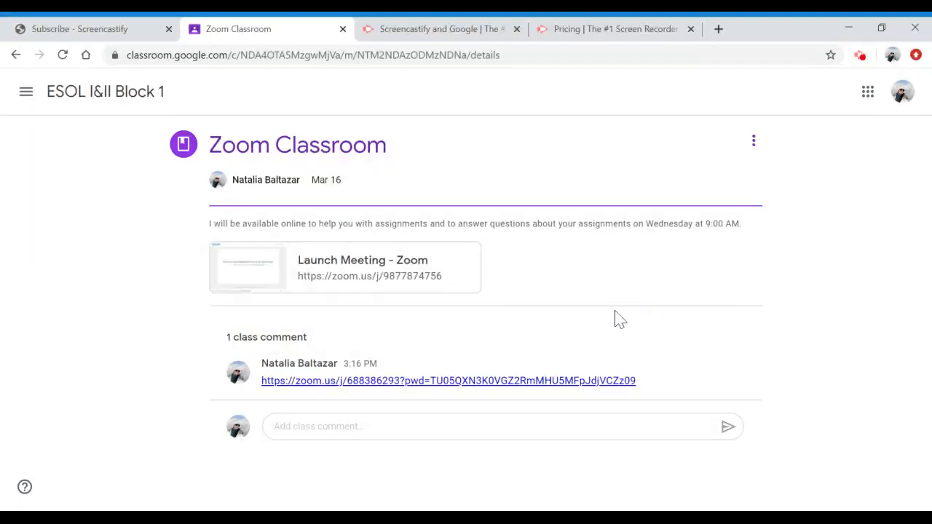
mouse_move(644, 273)
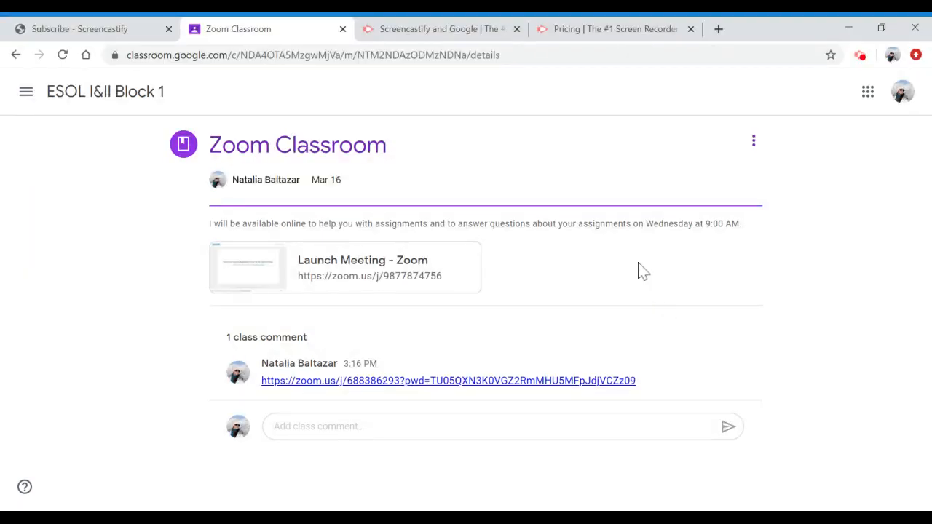
mouse_move(683, 242)
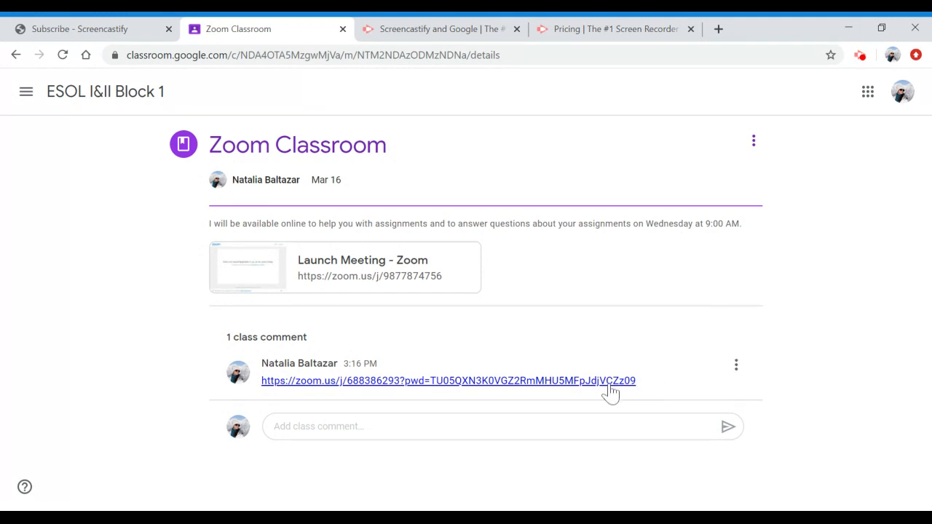
mouse_move(610, 390)
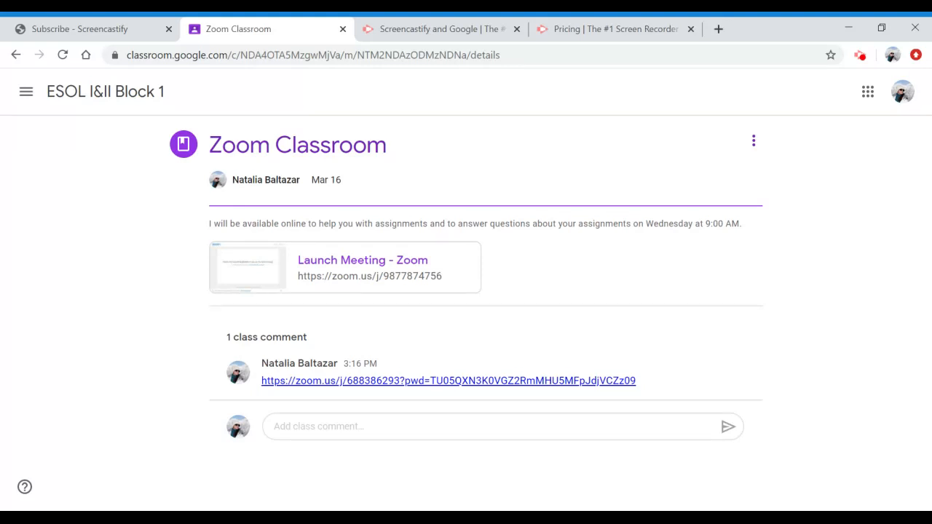
mouse_move(615, 286)
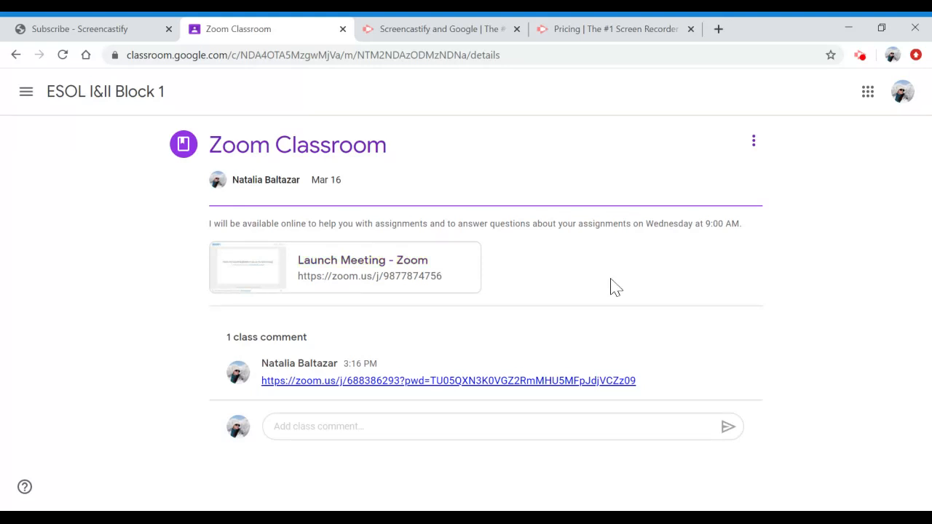